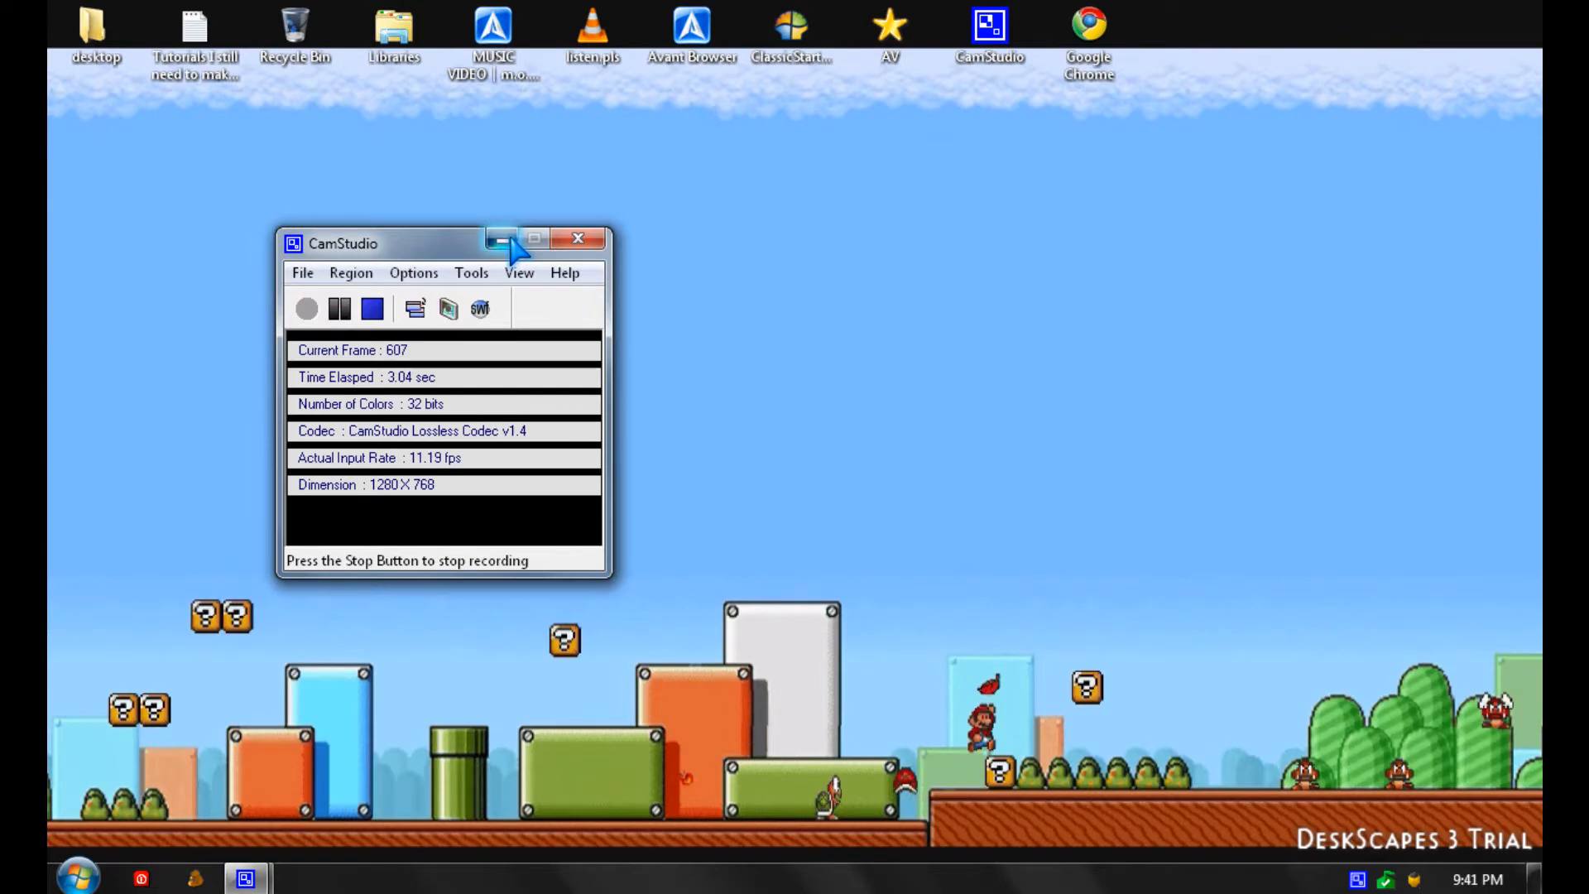
Minimize the CamStudio recorder window to clear the desktop
left_click(502, 239)
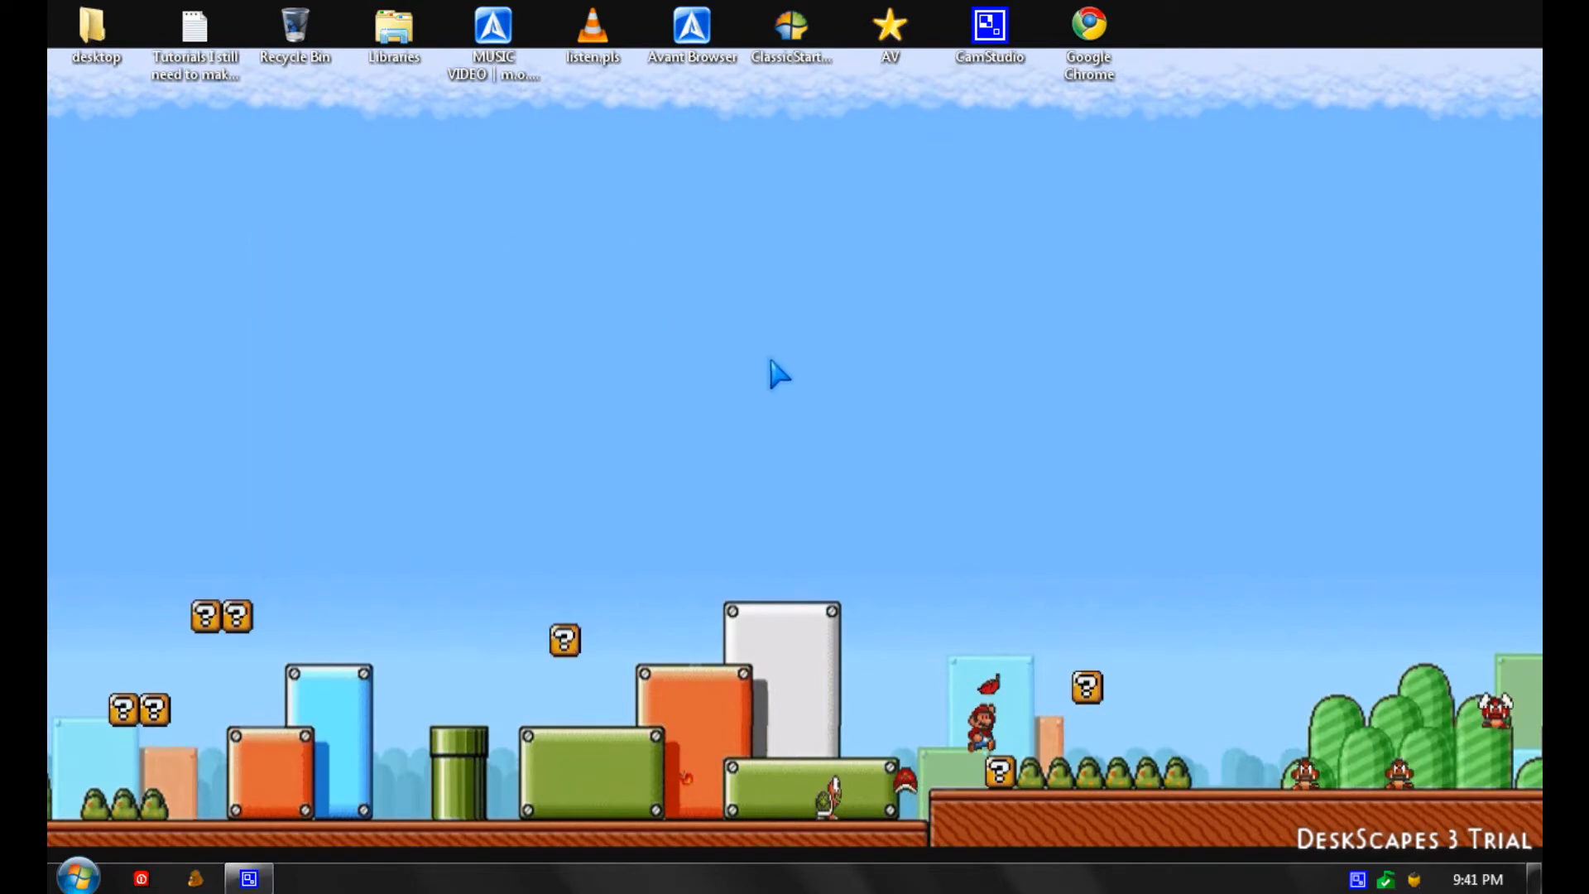
mouse_move(827, 541)
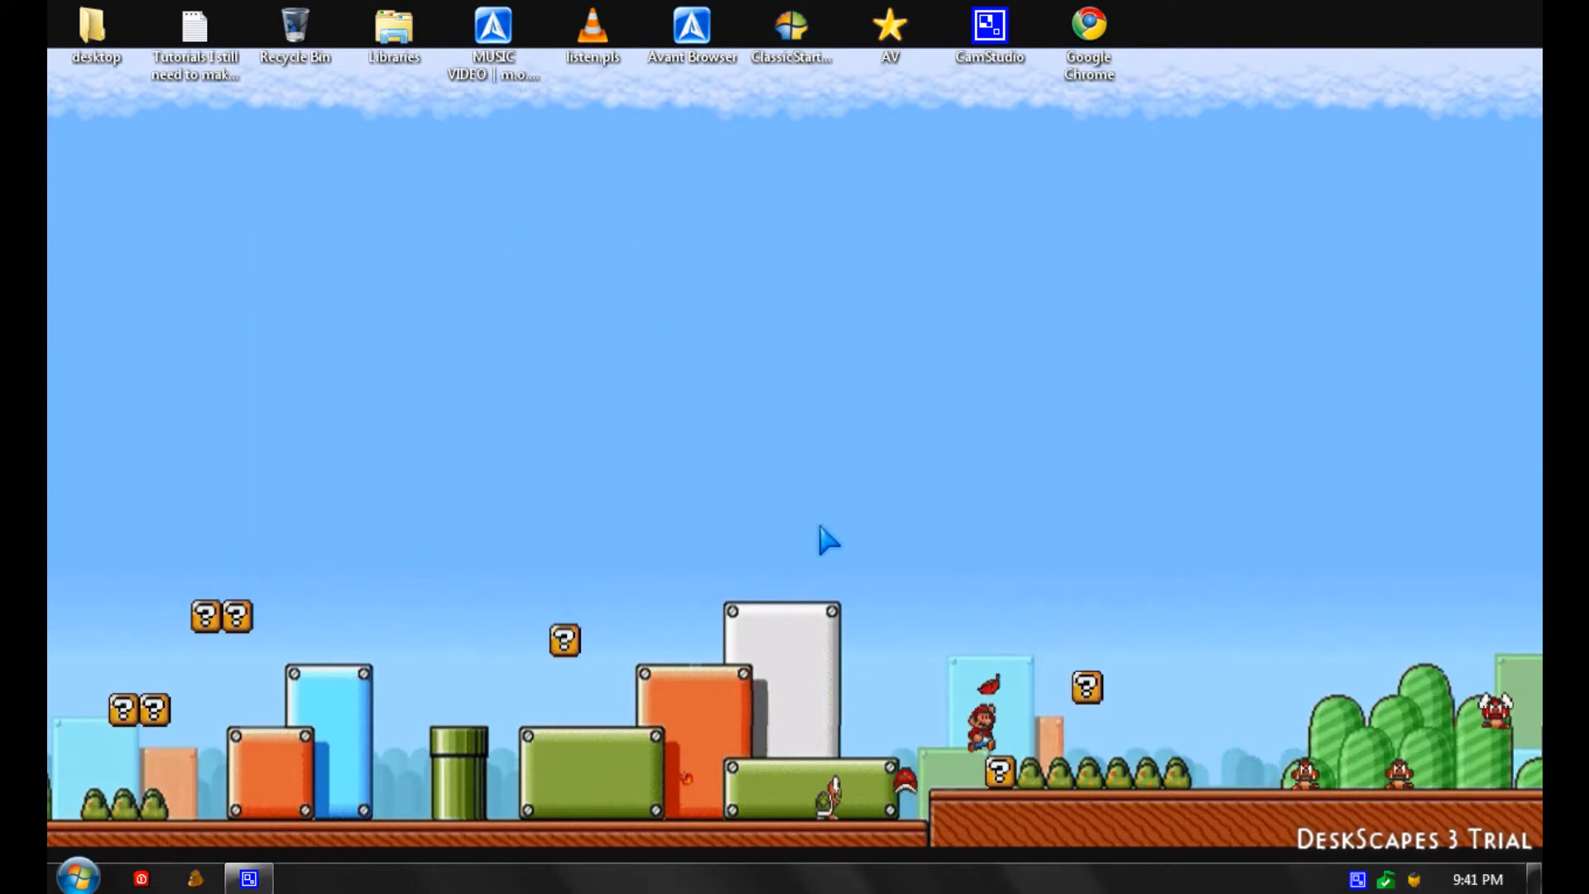
mouse_move(1196, 889)
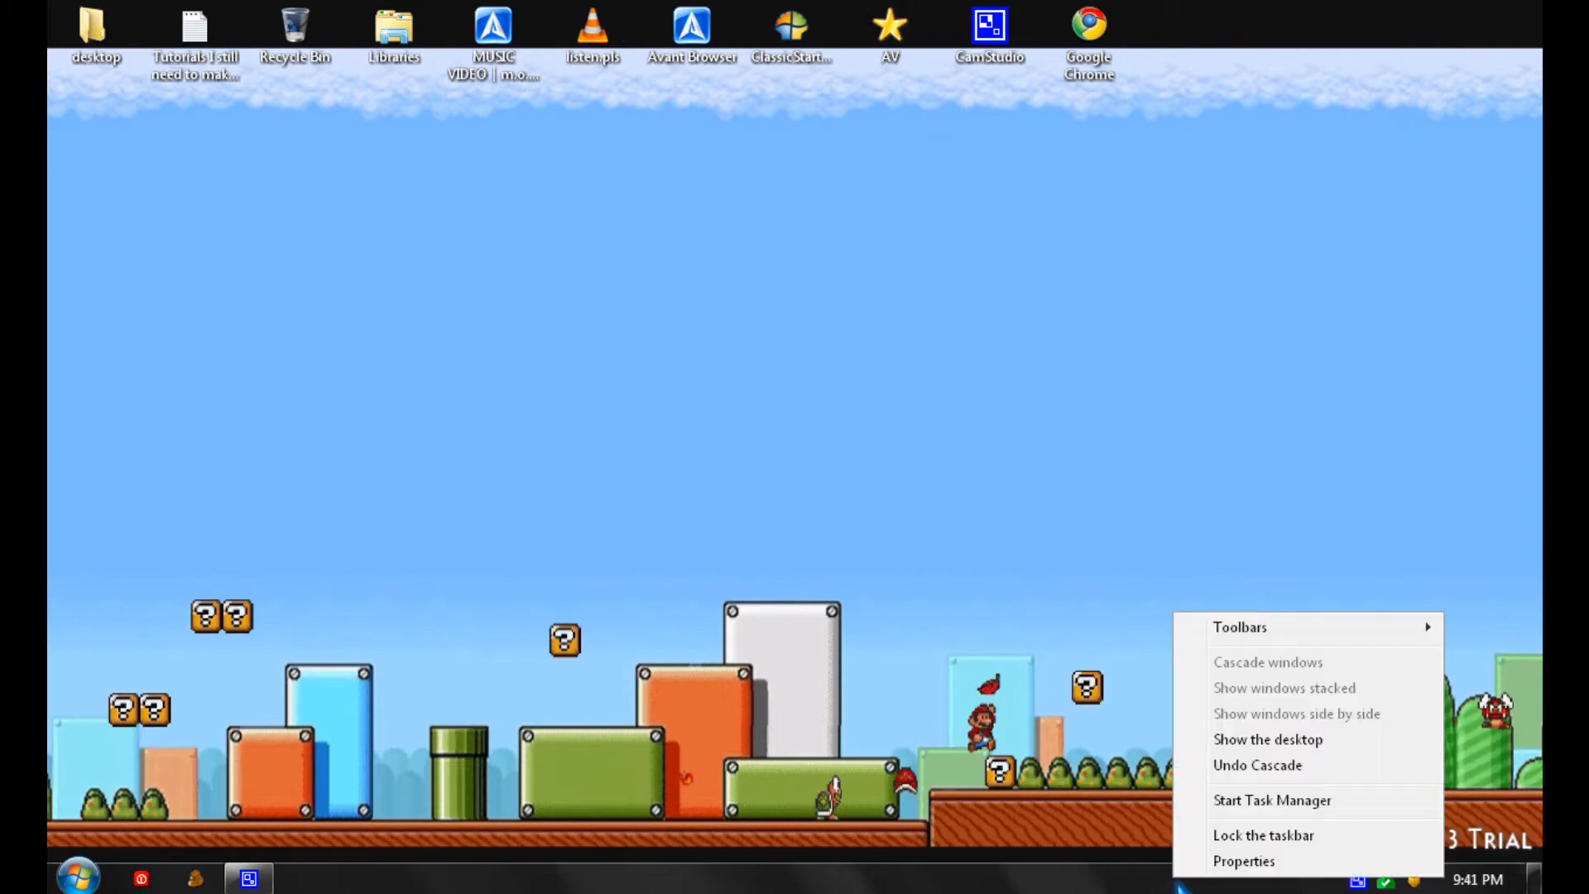
mouse_move(1263, 835)
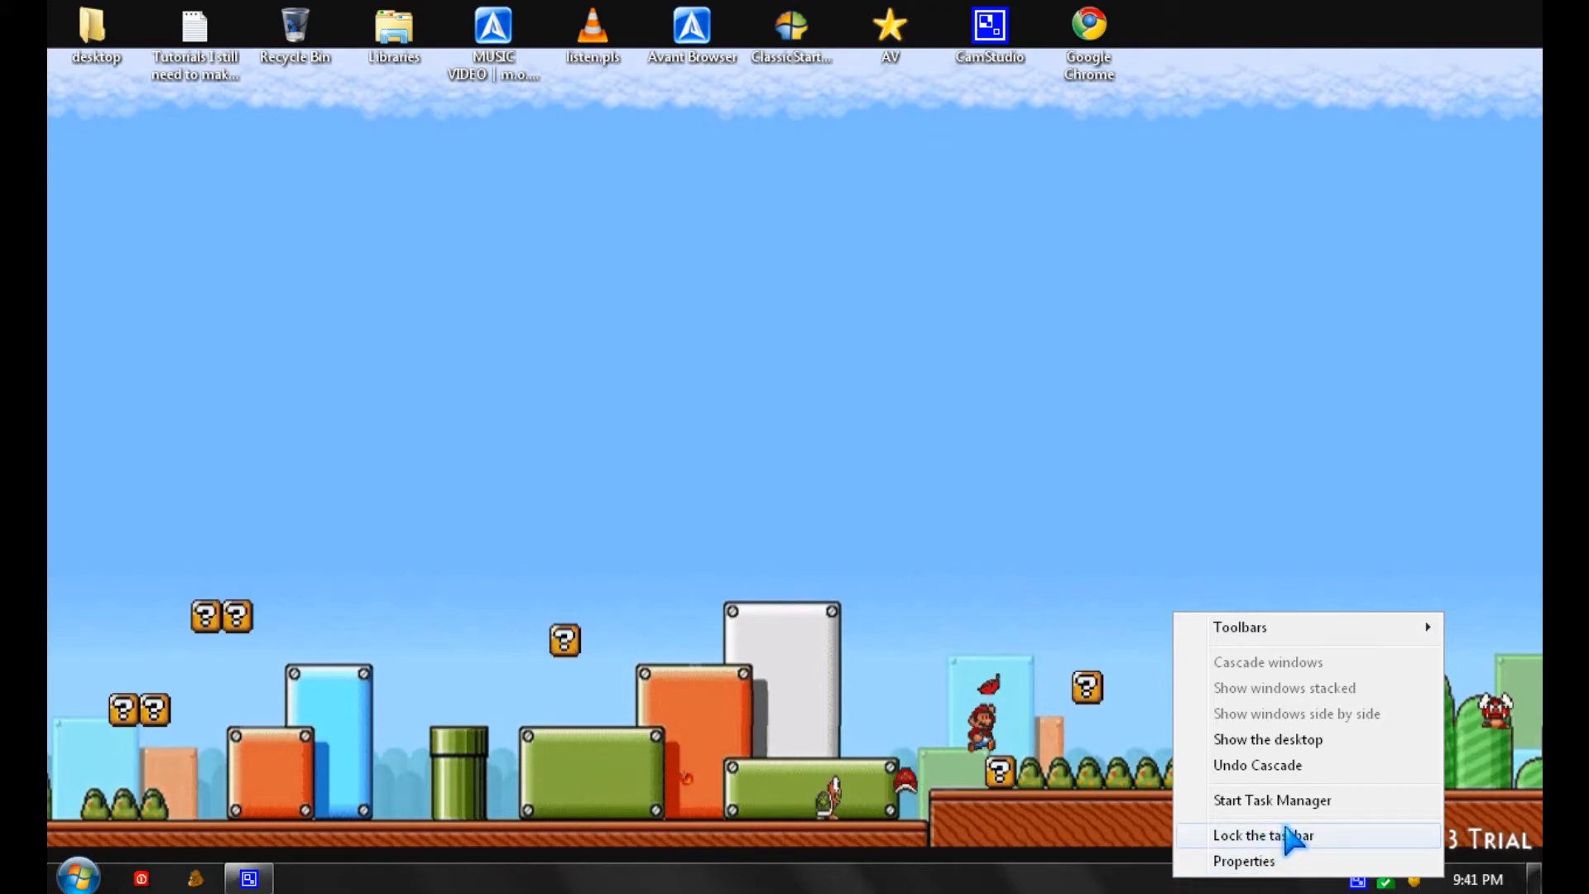
mouse_move(1313, 634)
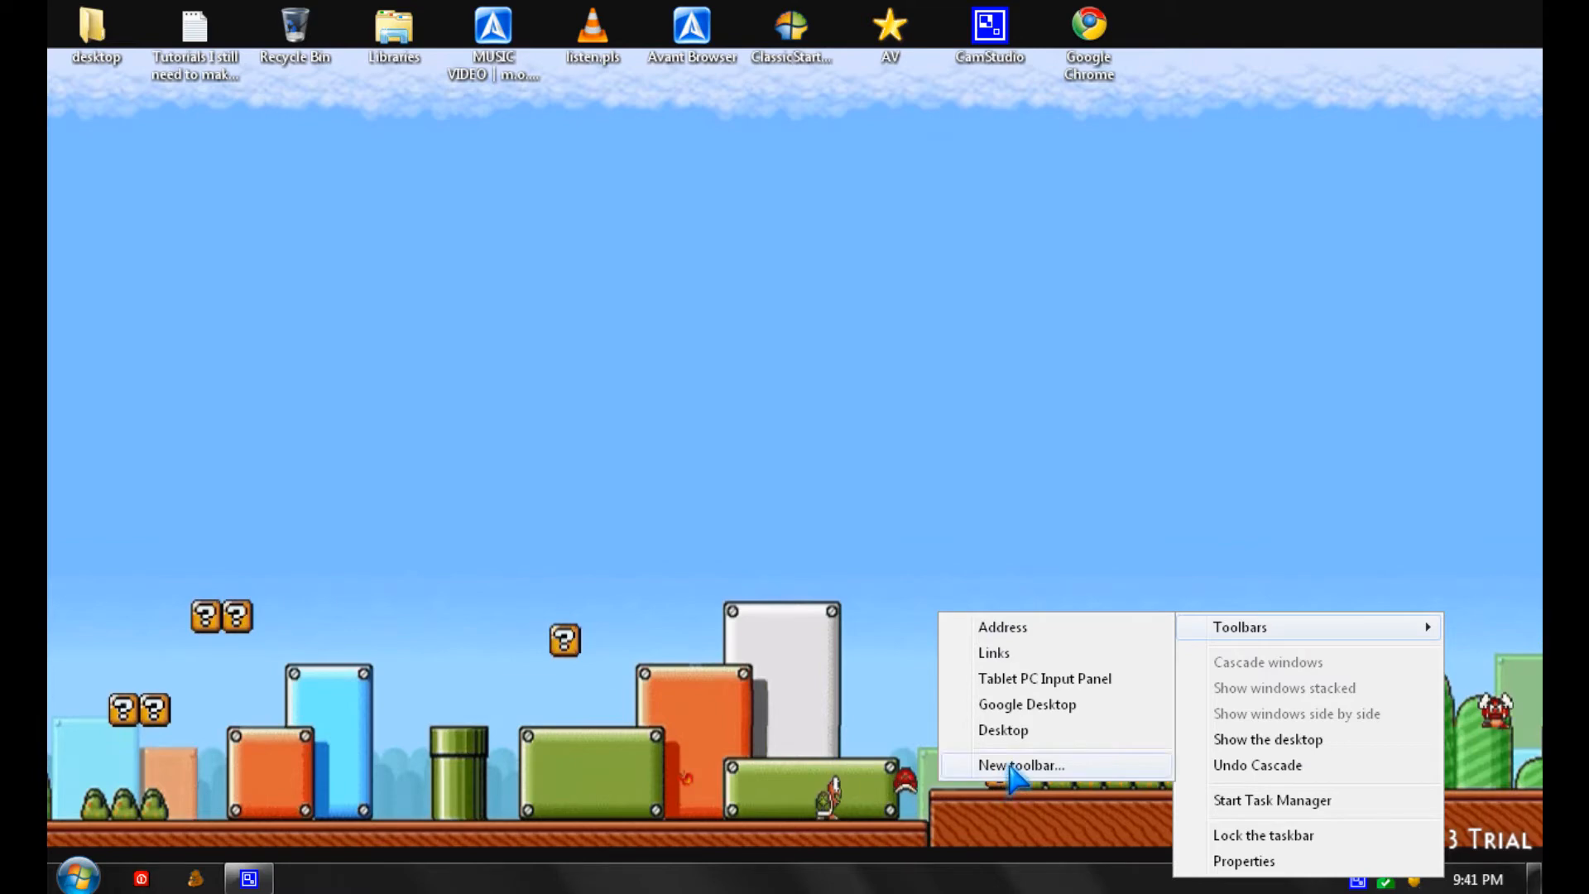
left_click(1021, 765)
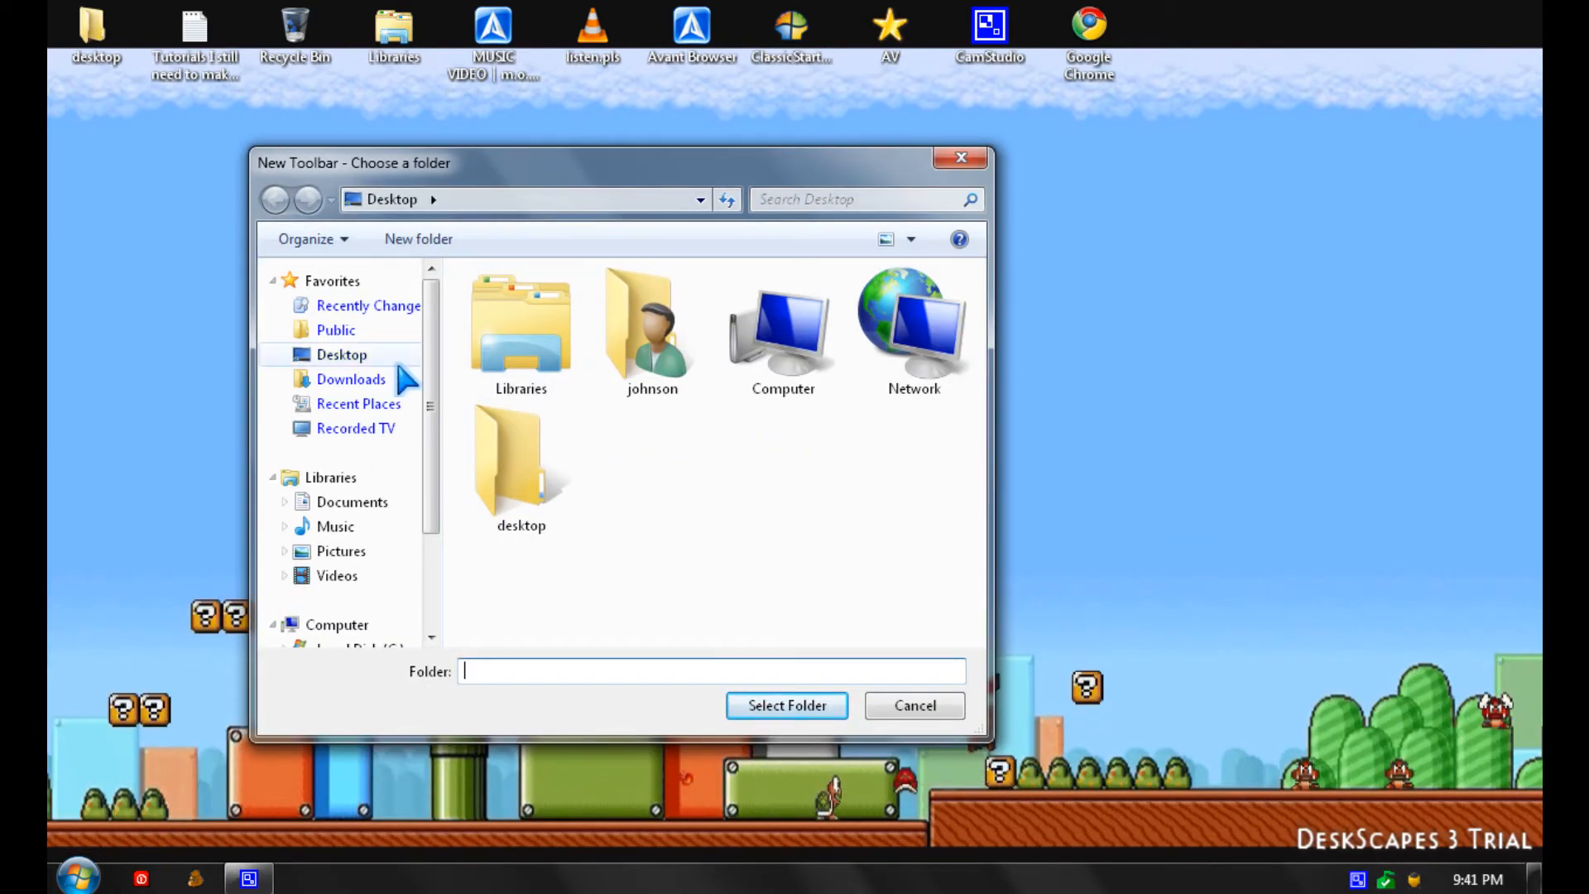
left_click(342, 354)
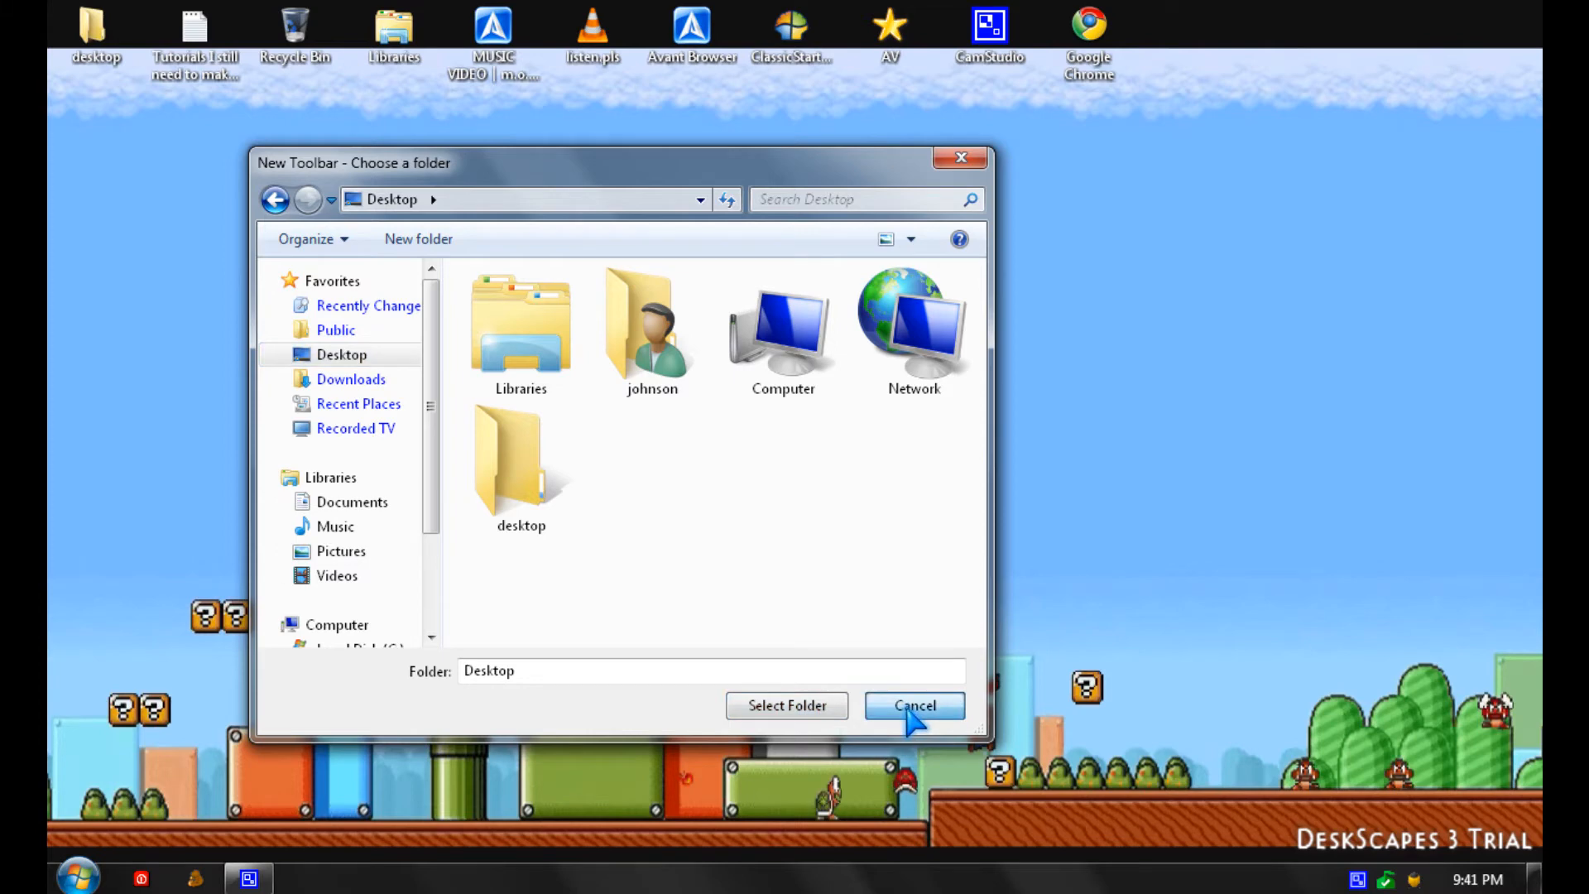
left_click(913, 705)
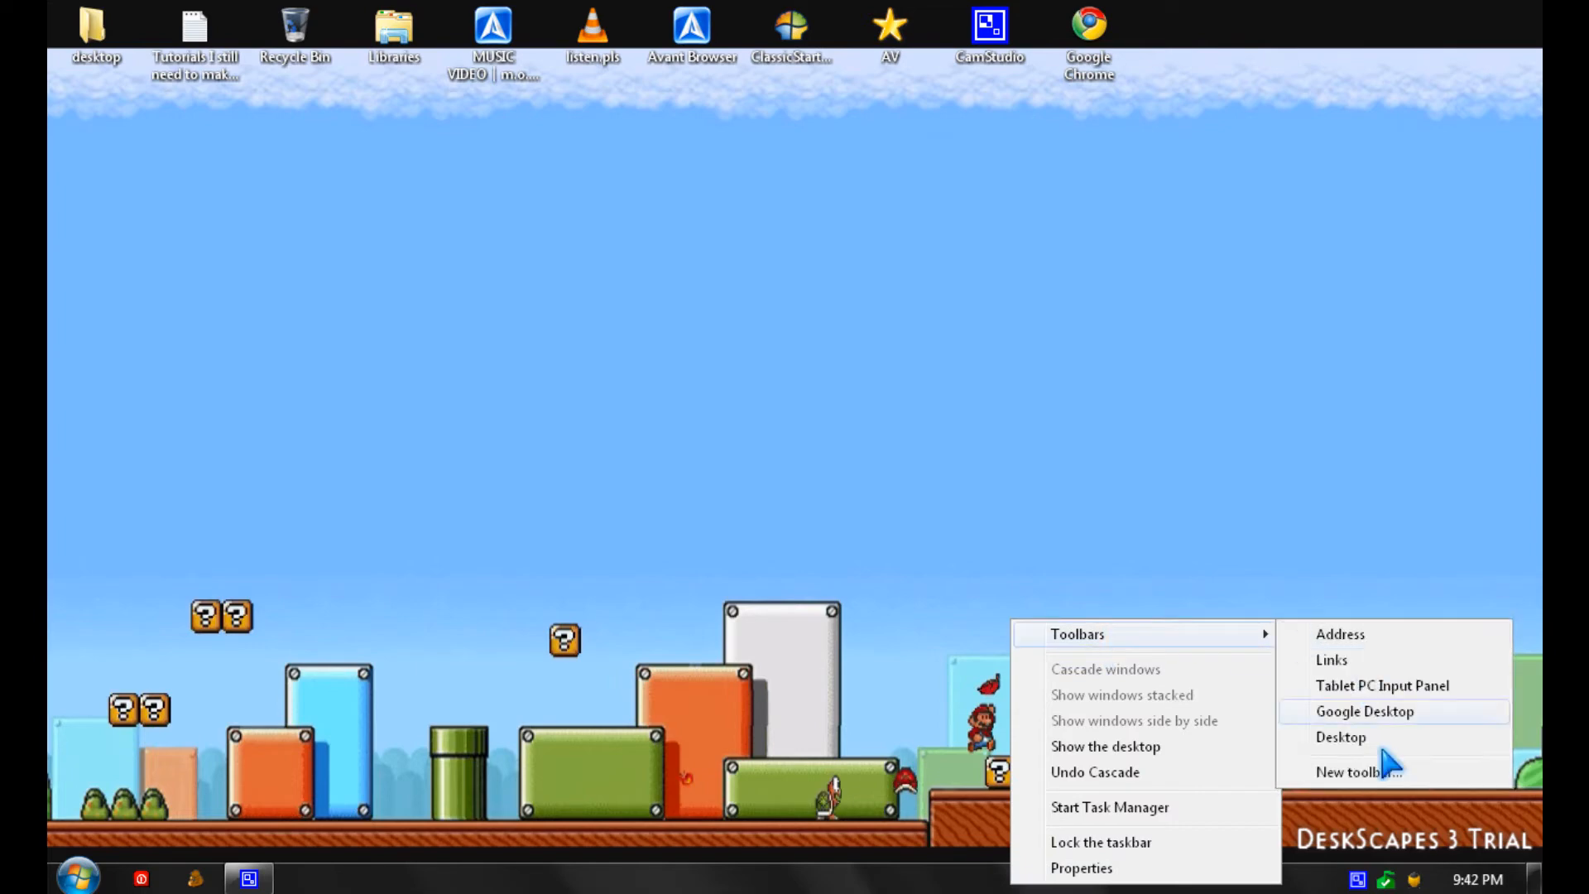
Add the Desktop toolbar to the taskbar from the Toolbars menu
left_click(1342, 736)
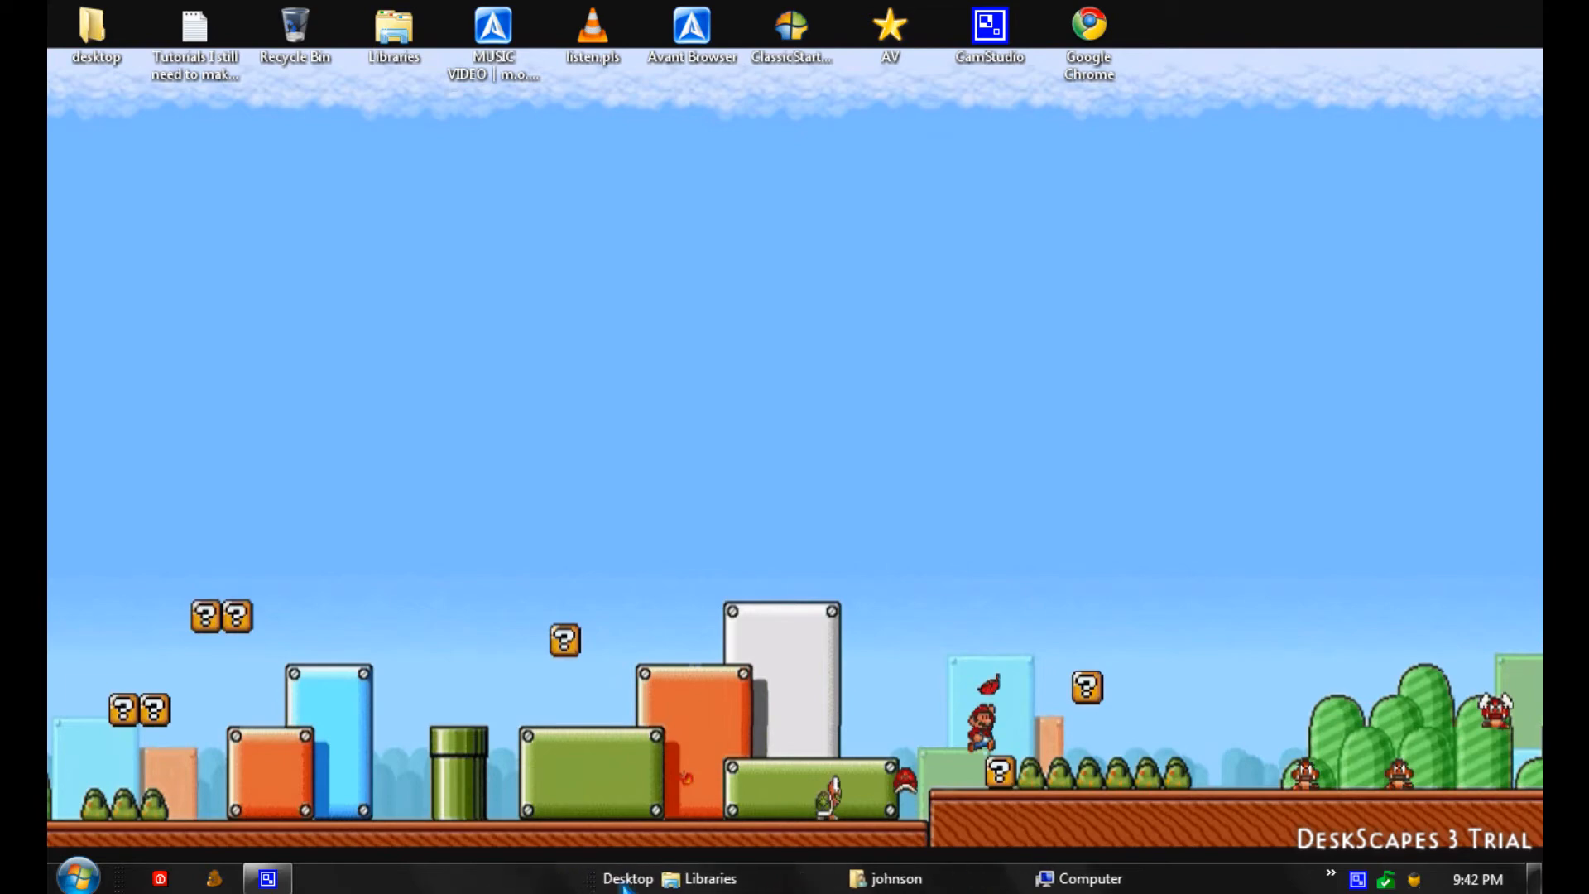
Switch the Desktop toolbar to small icons without text labels or title
right_click(627, 878)
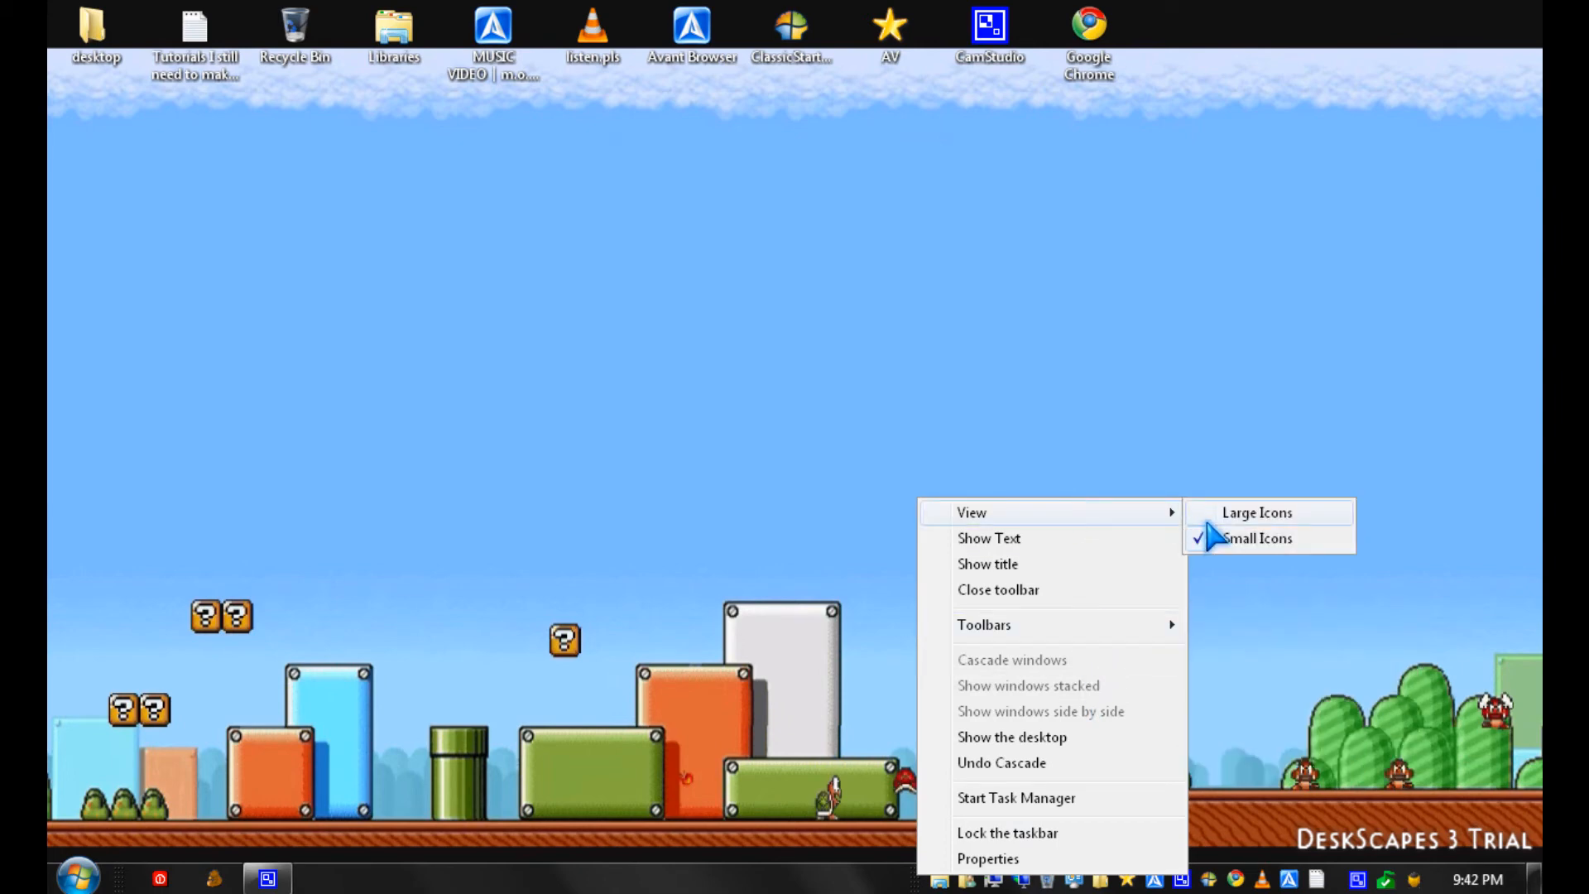
left_click(1257, 512)
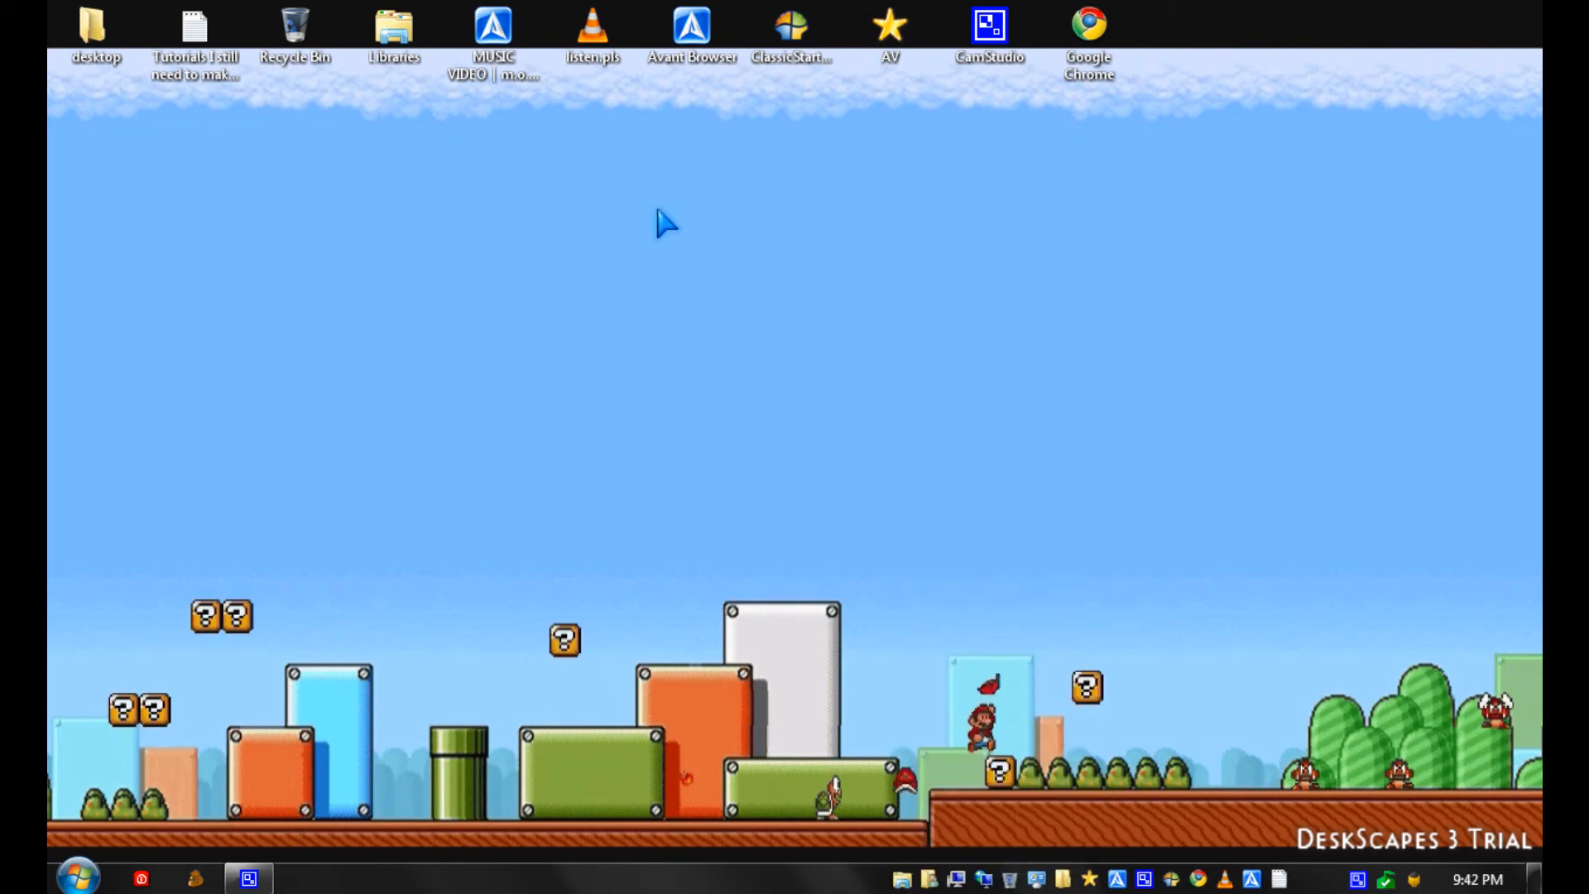
Uncheck Show desktop icons in the desktop's View menu
right_click(667, 223)
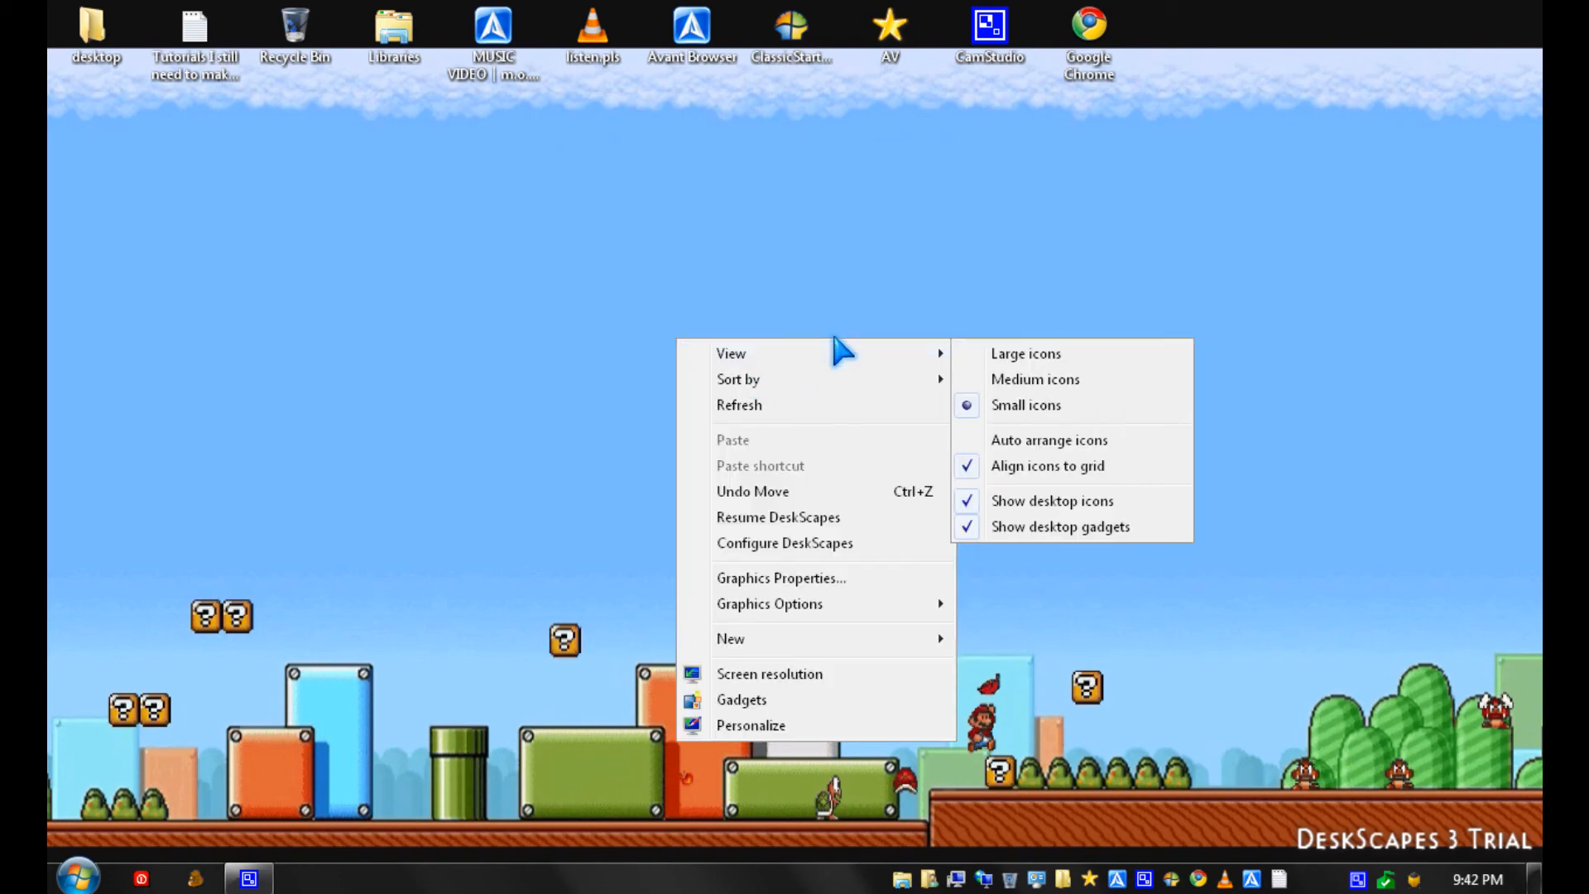
mouse_move(1085, 565)
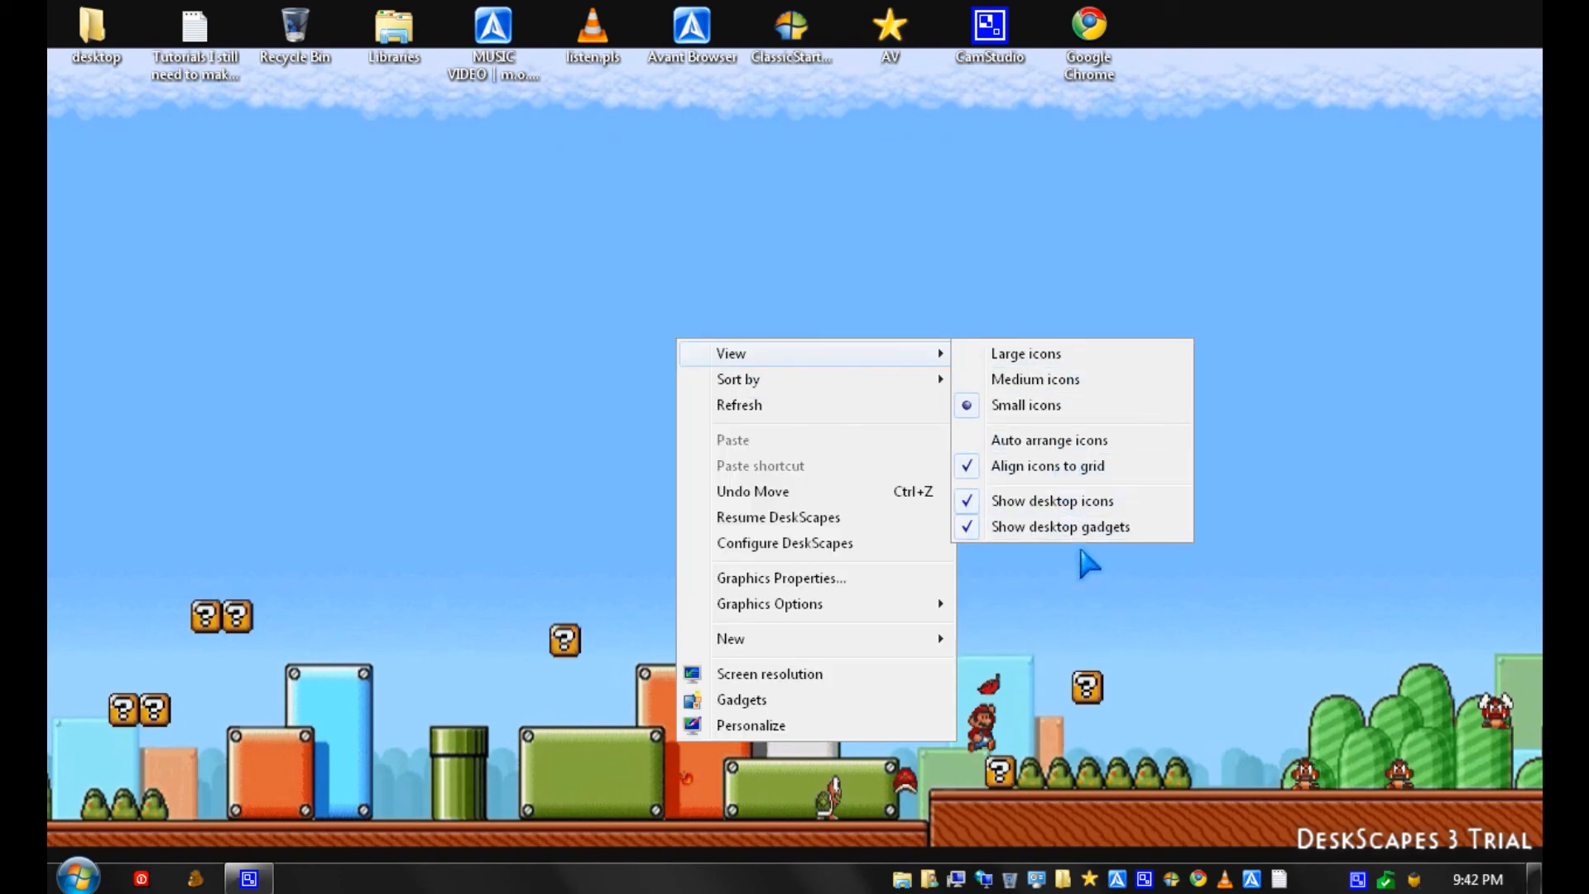
left_click(1052, 501)
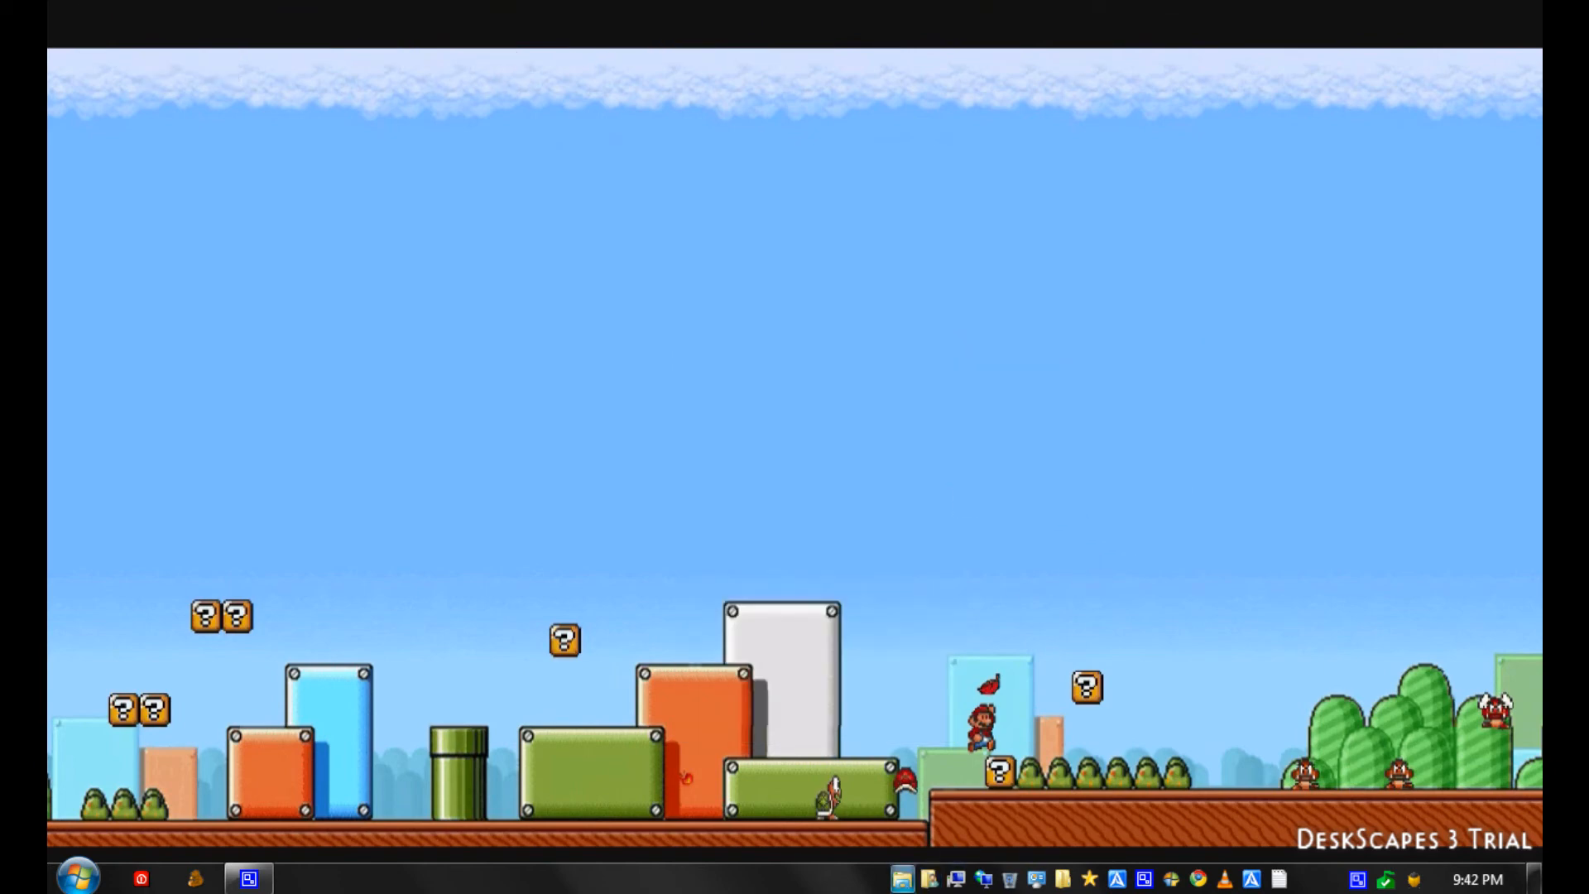